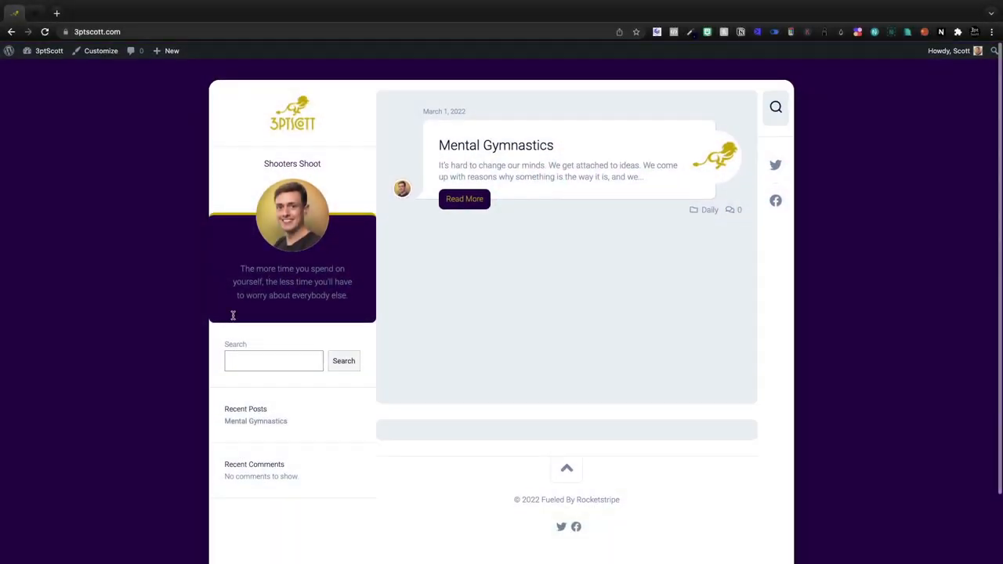
Step: Open the Mental Gymnastics post from the blog homepage and scroll through its text
click(463, 198)
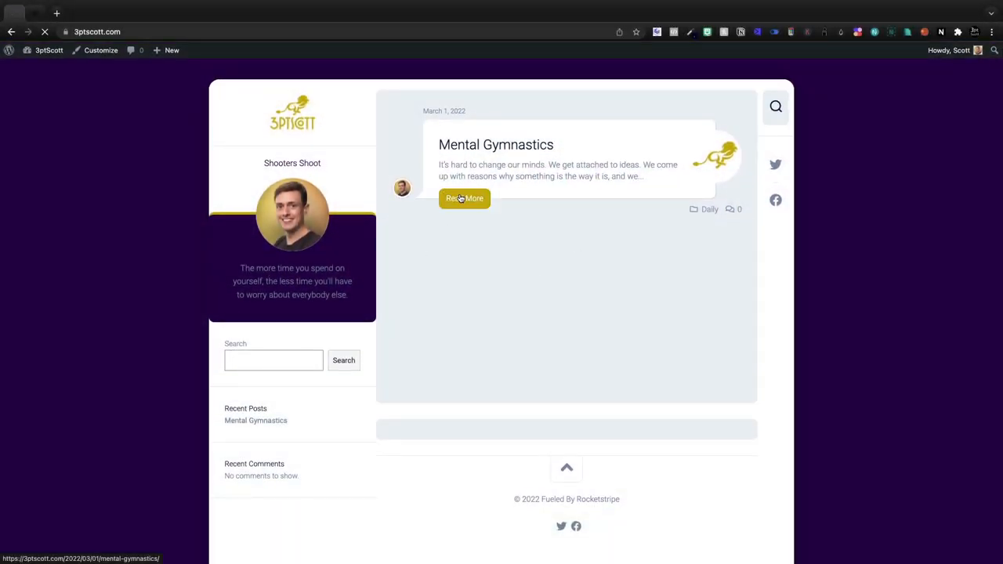
click(464, 197)
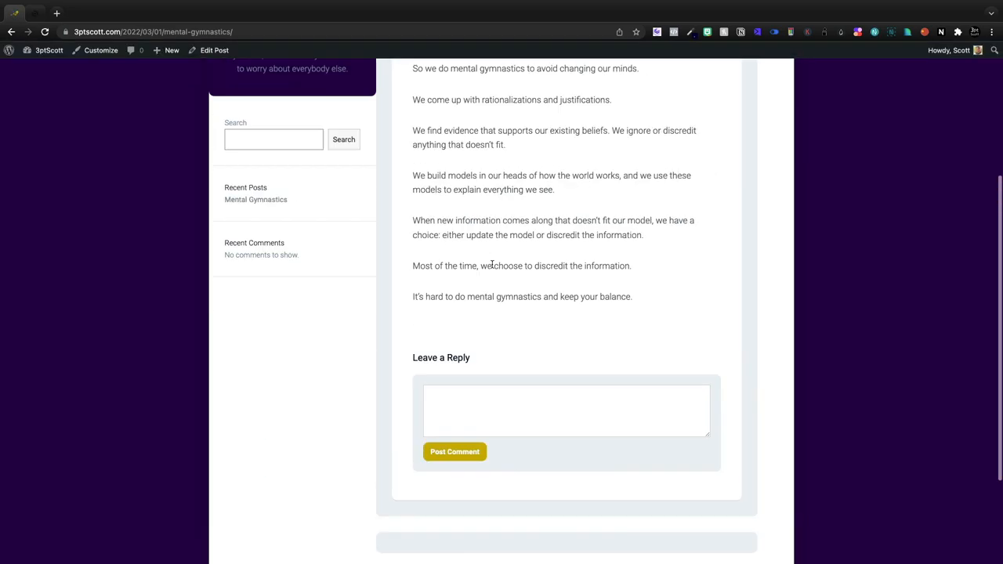
scroll(up, 3)
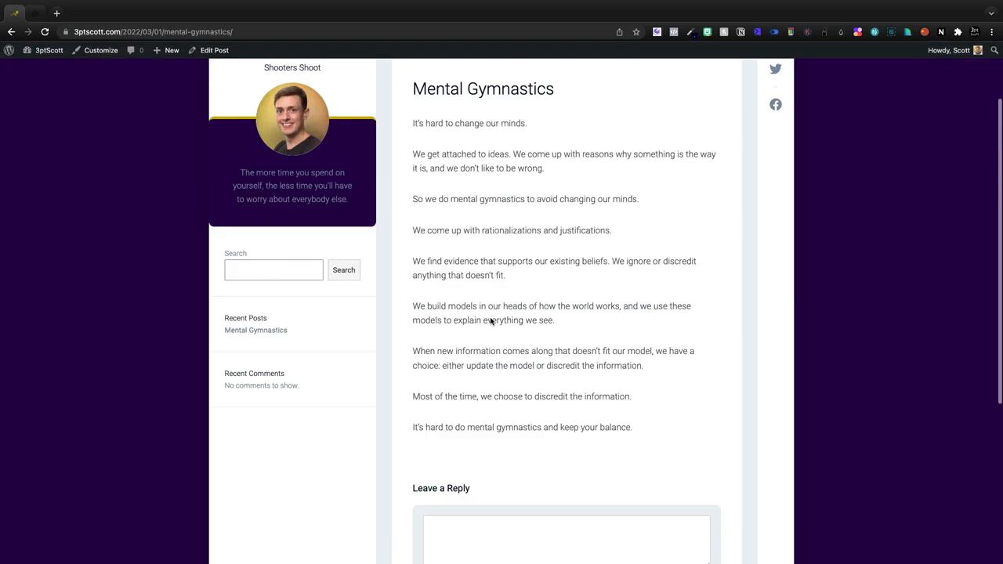
scroll(up, 3)
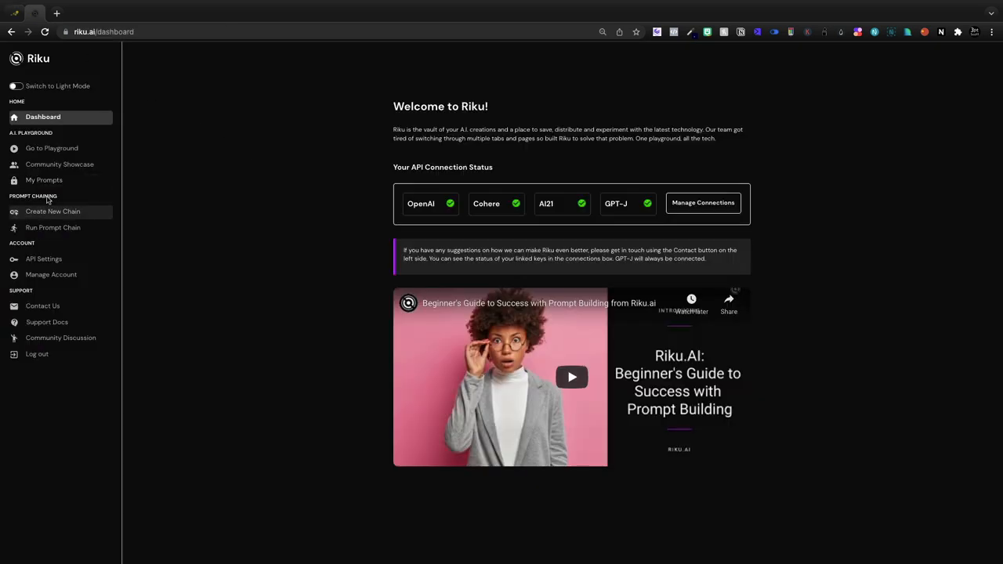
Step: Open the saved Blogging like Seth Godin chain and set its theme to Mindset
click(54, 227)
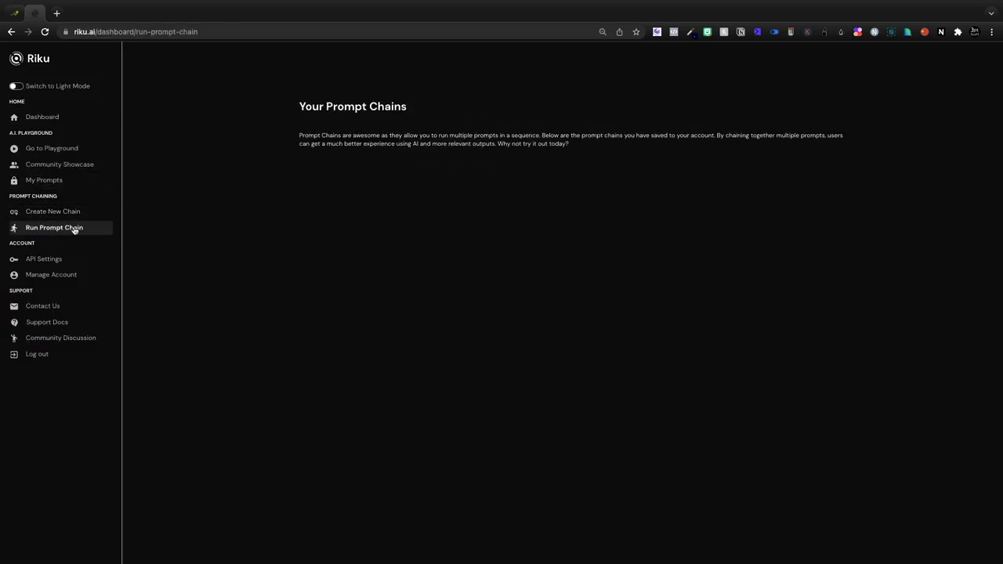
click(54, 227)
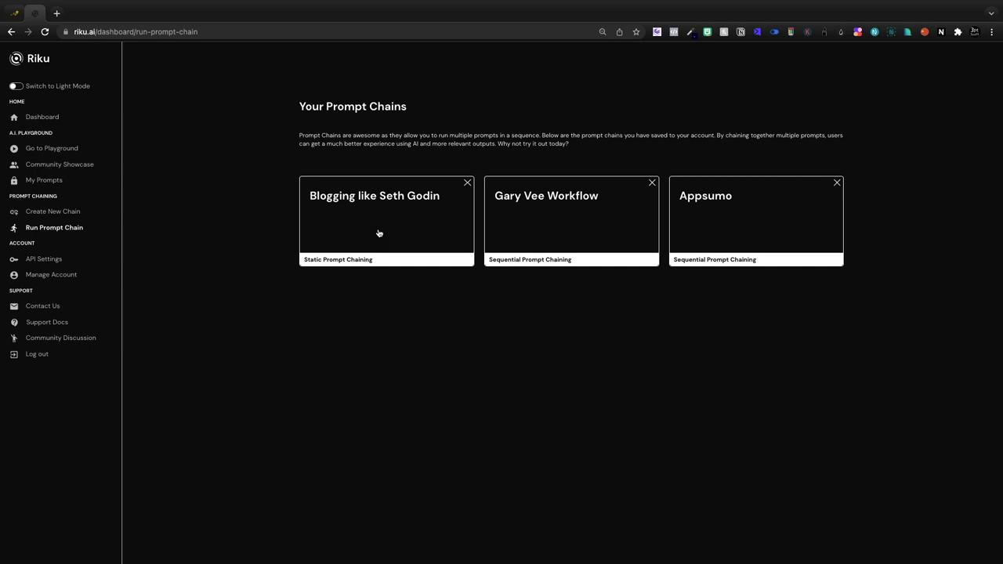
click(387, 220)
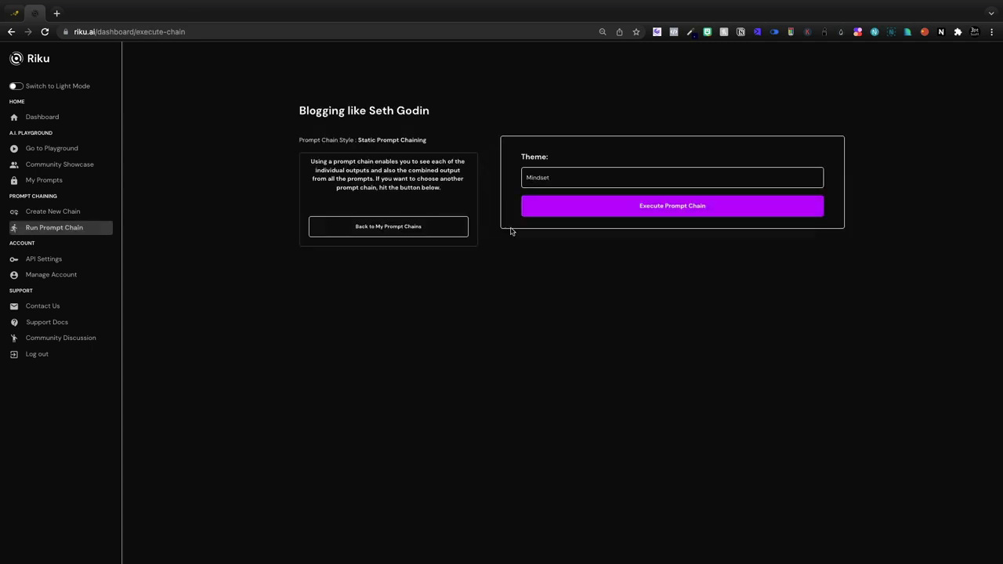
click(672, 178)
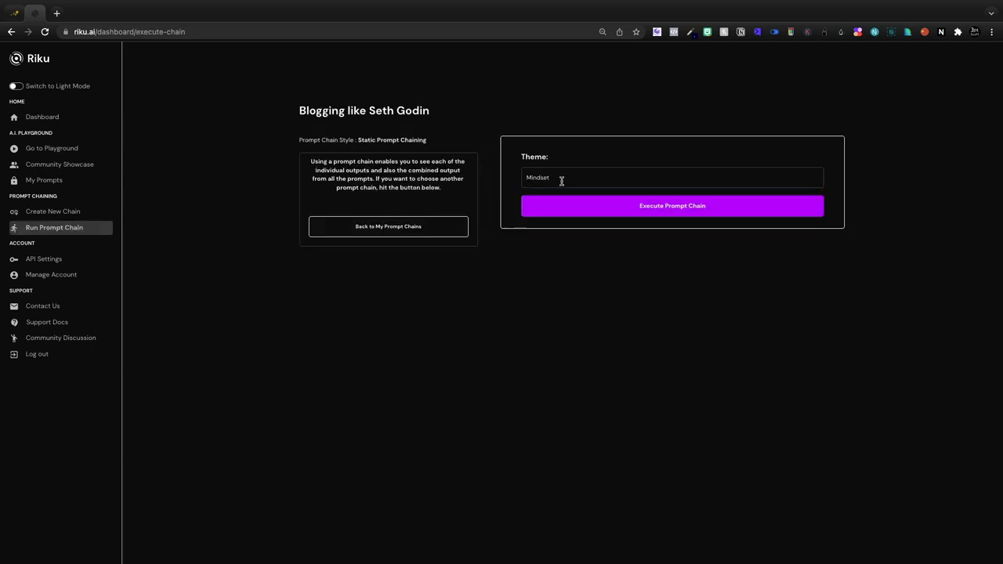
click(672, 206)
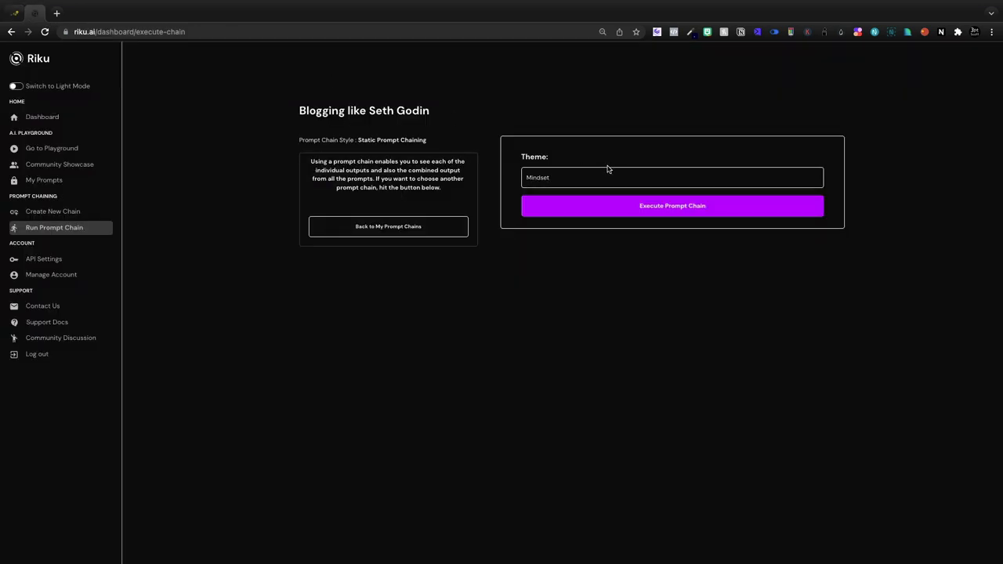
click(671, 177)
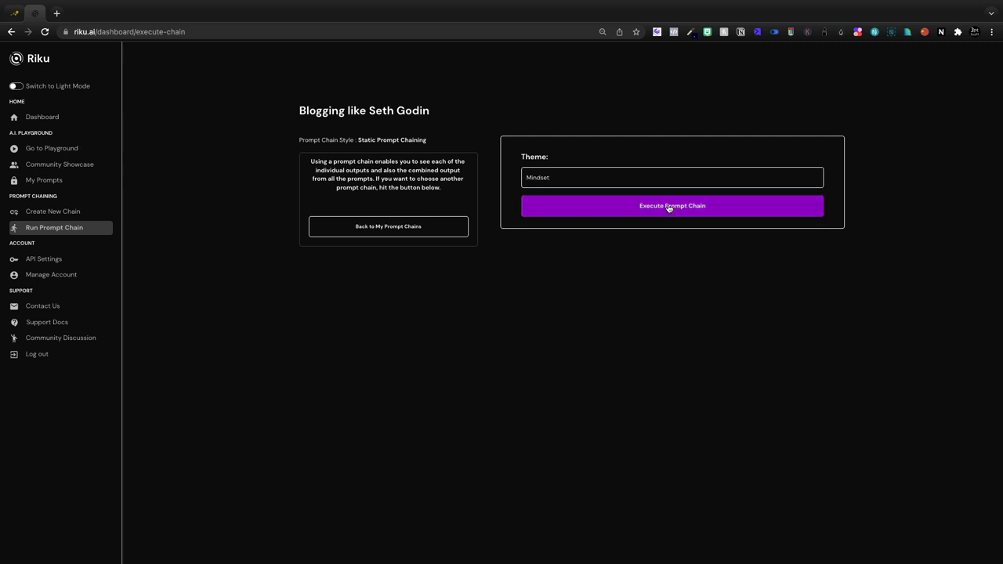
Step: Execute the Blogging like Seth Godin chain on Mindset and view the generated posts
click(671, 205)
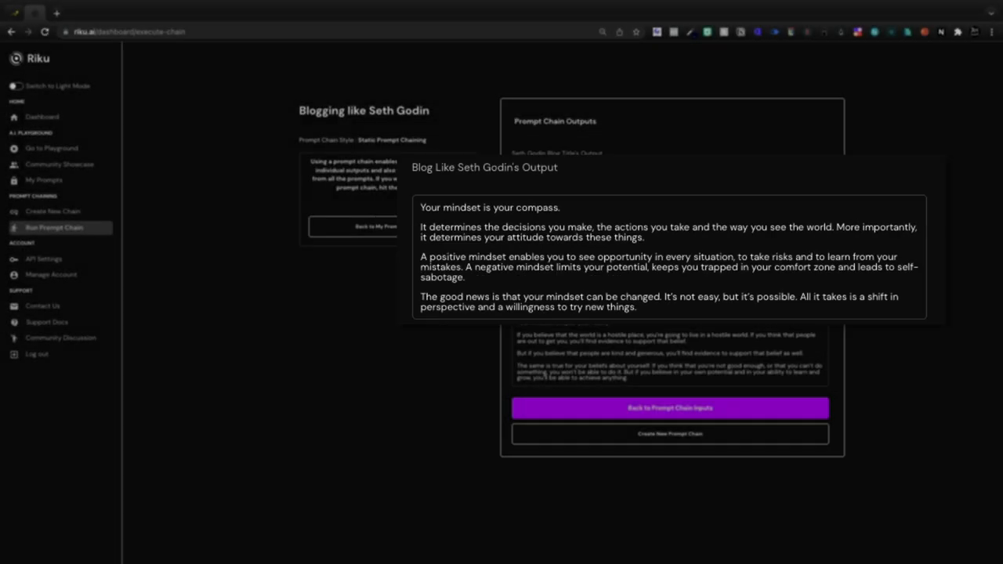
click(439, 319)
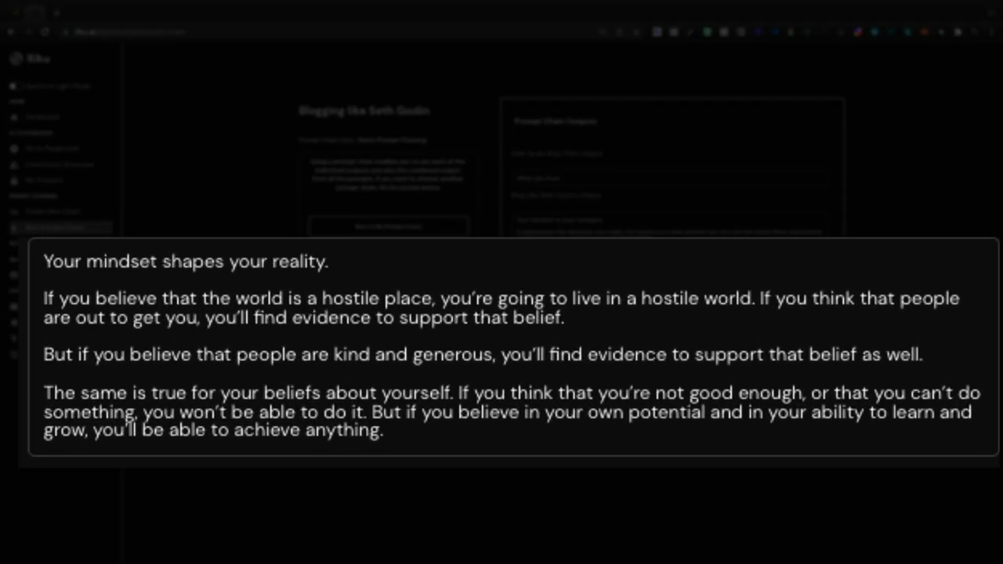
mouse_move(725, 332)
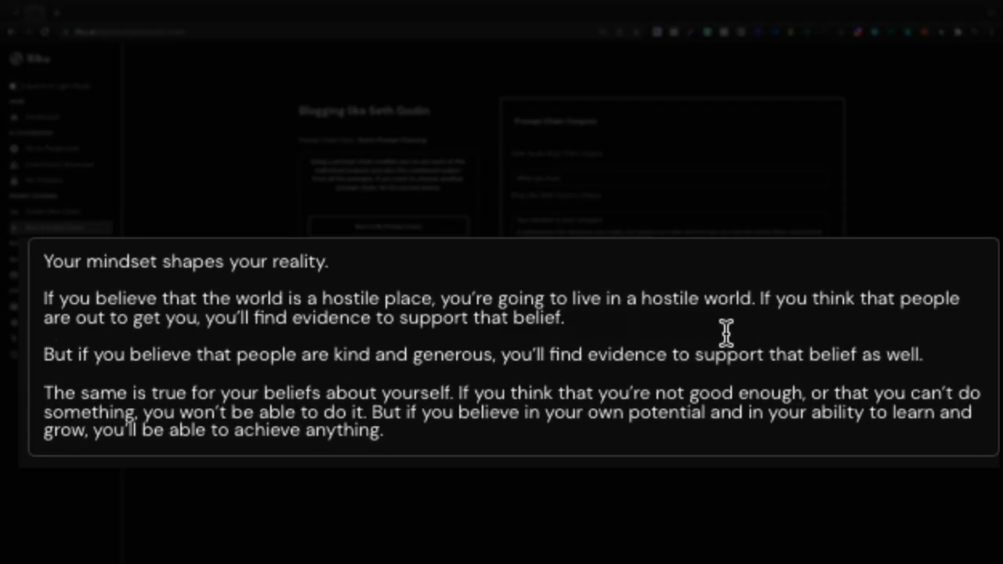
mouse_move(844, 329)
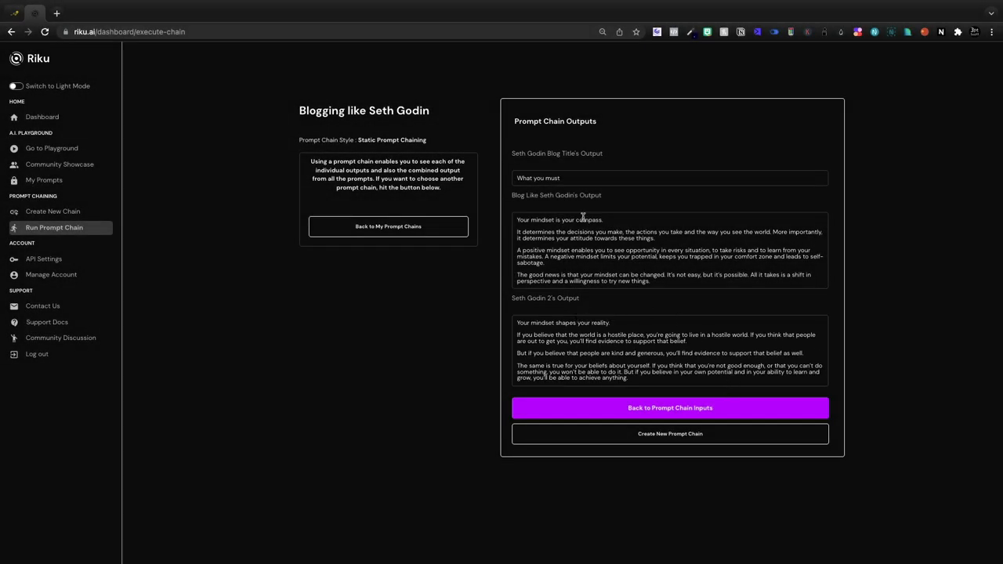
mouse_move(645, 263)
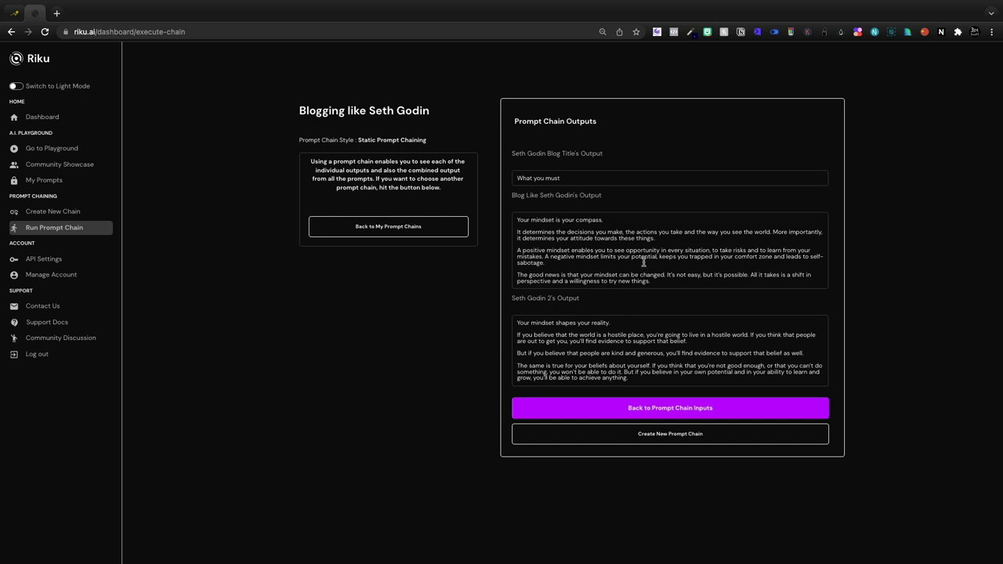
mouse_move(592, 281)
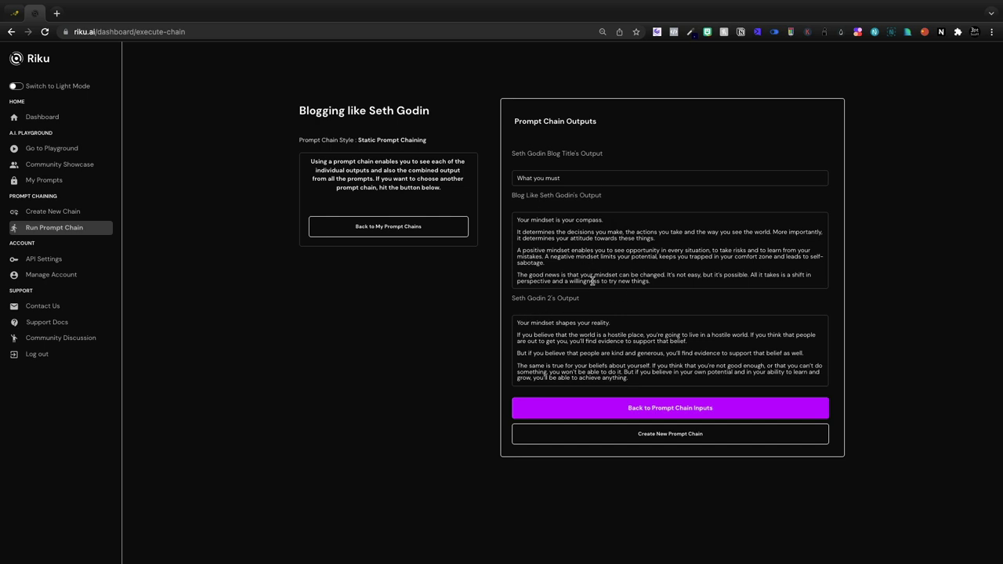
mouse_move(634, 381)
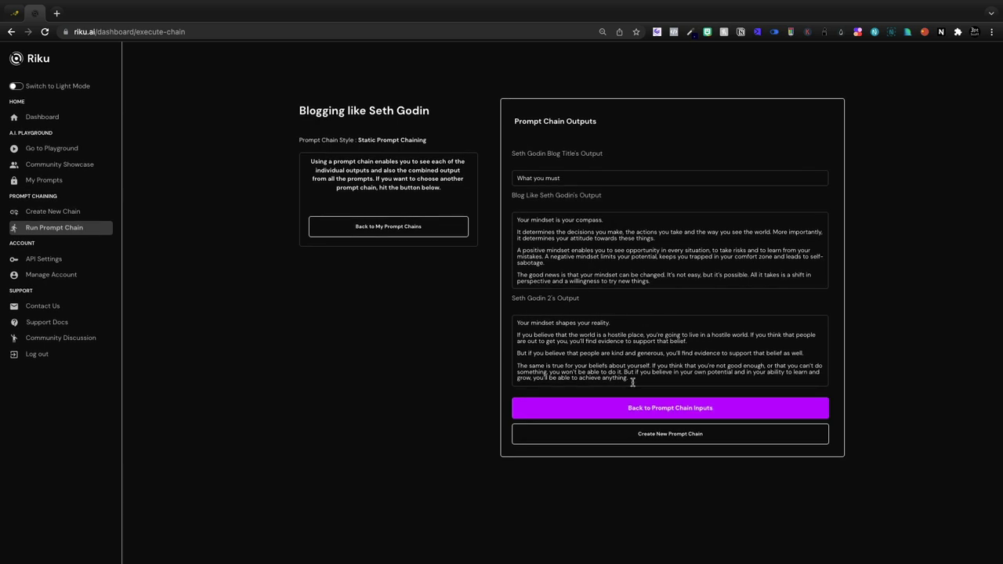
mouse_move(579, 338)
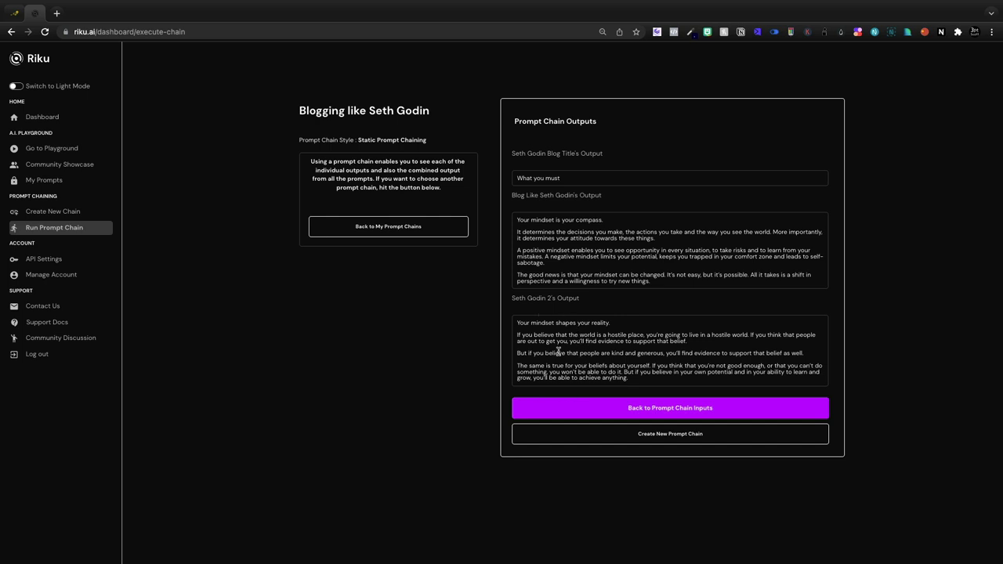
mouse_move(573, 167)
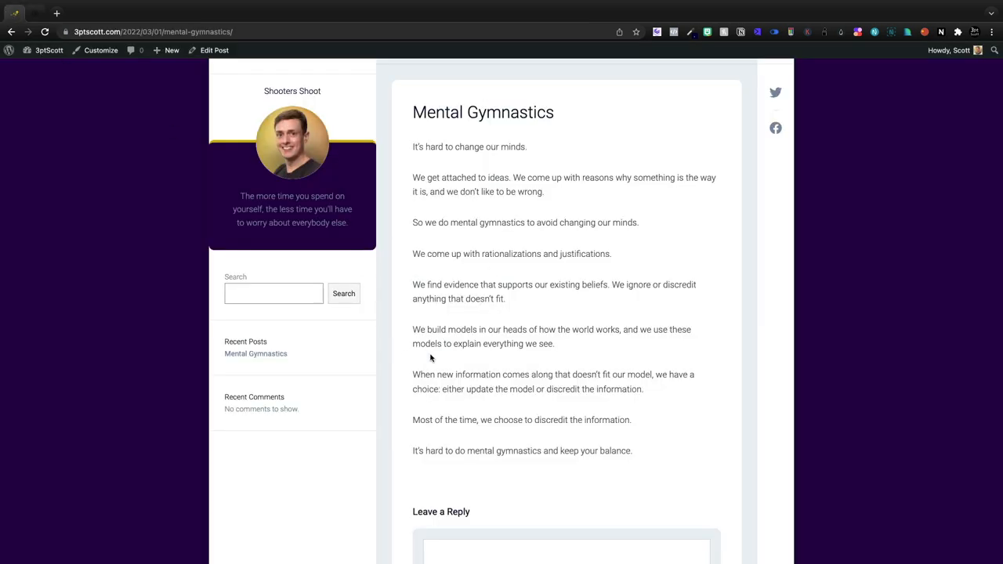
scroll(up, 3)
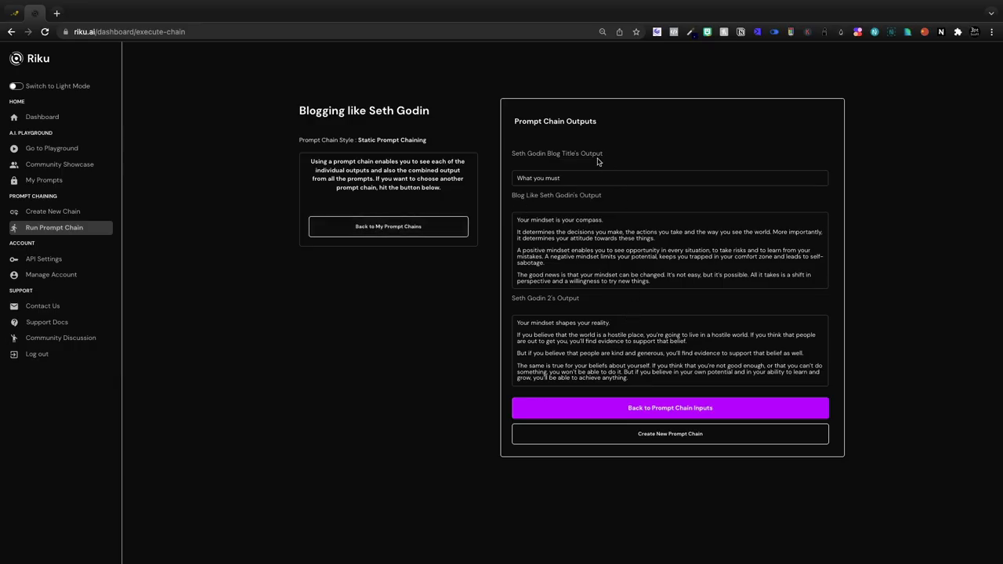
mouse_move(635, 243)
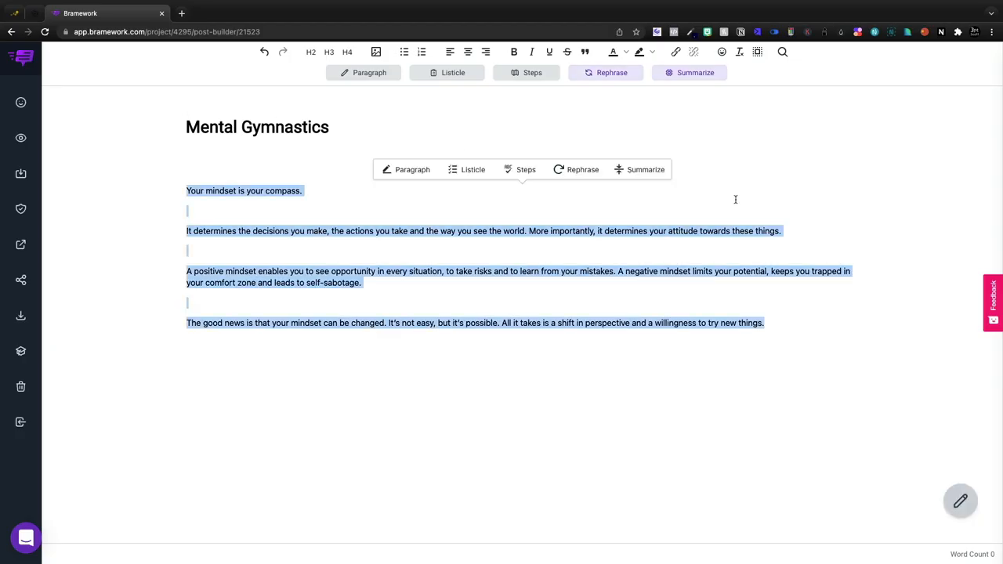
Step: Run Bramework's plagiarism check on the Mindset post text
click(20, 209)
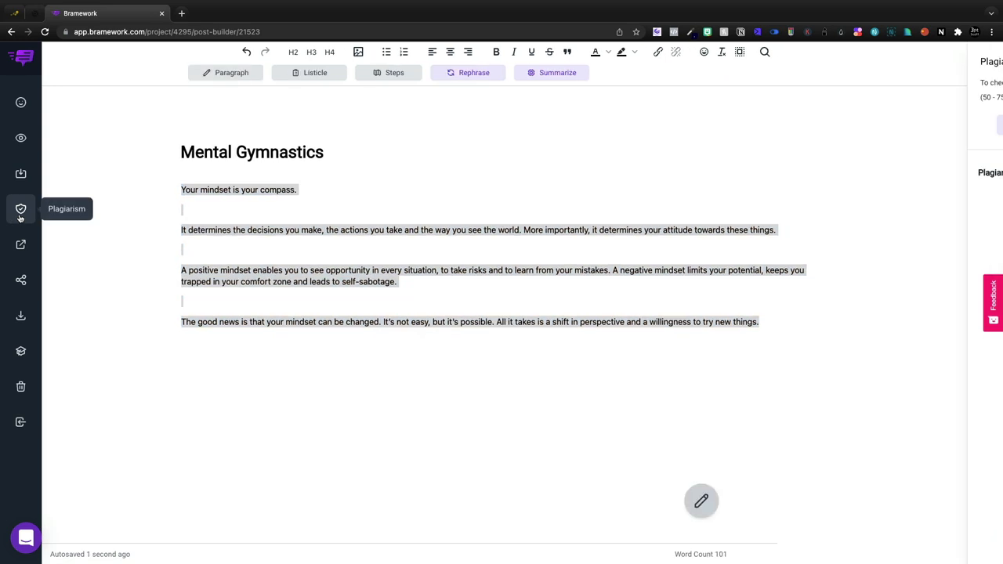
click(20, 208)
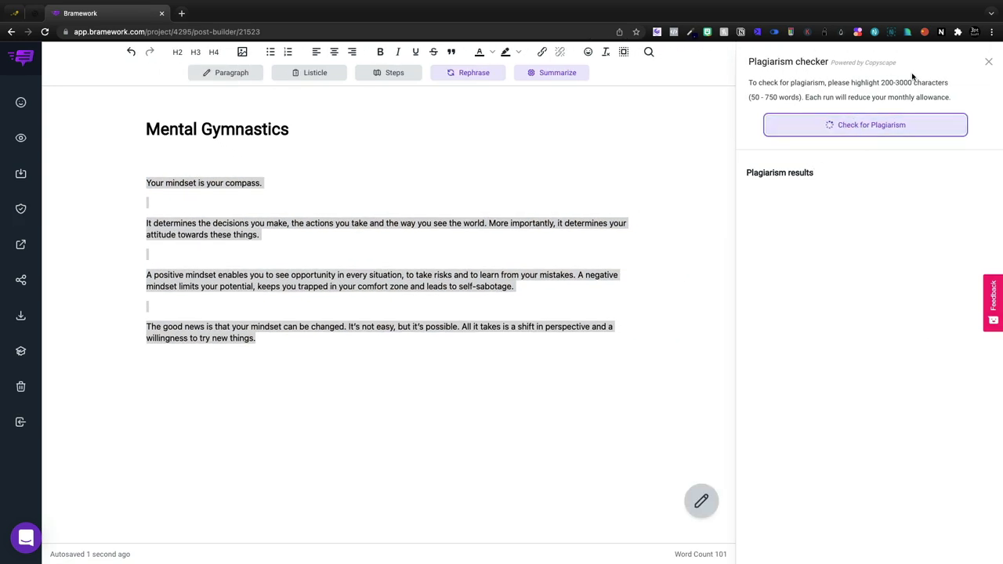
click(865, 125)
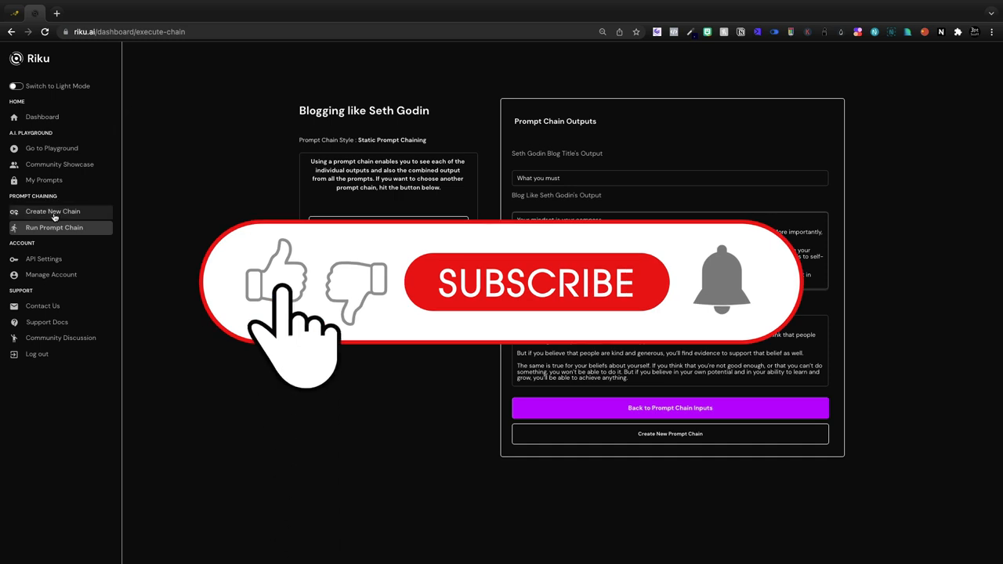
Step: Start a new prompt chain with Seth Godin Blog Title as its first prompt
click(52, 212)
text(Seth Godin Book Planning)
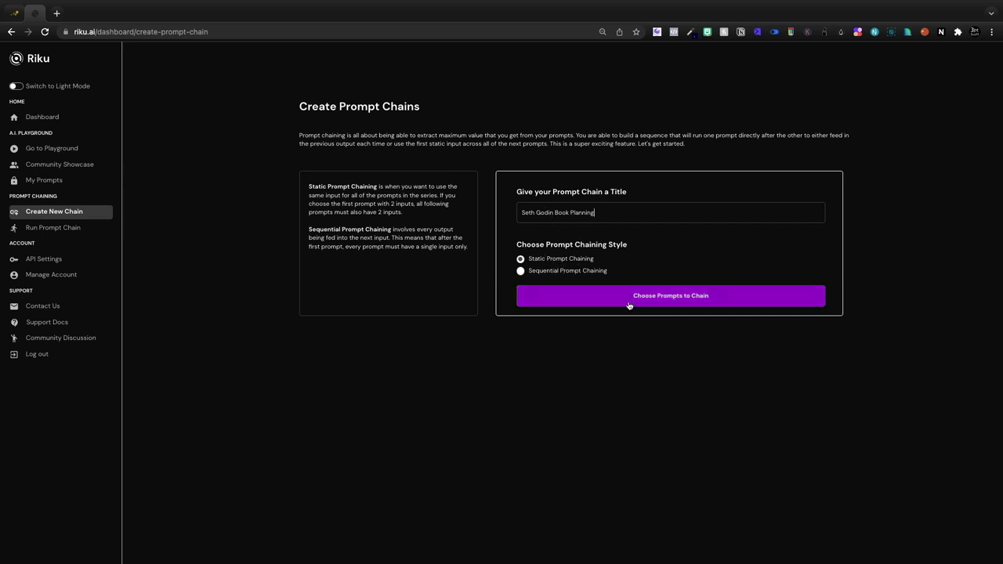
click(670, 296)
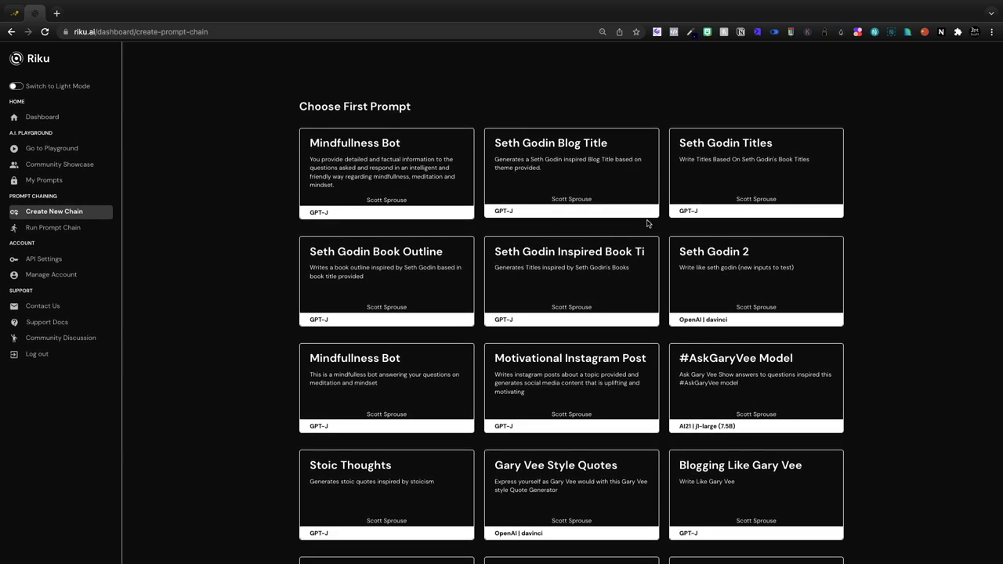
mouse_move(417, 280)
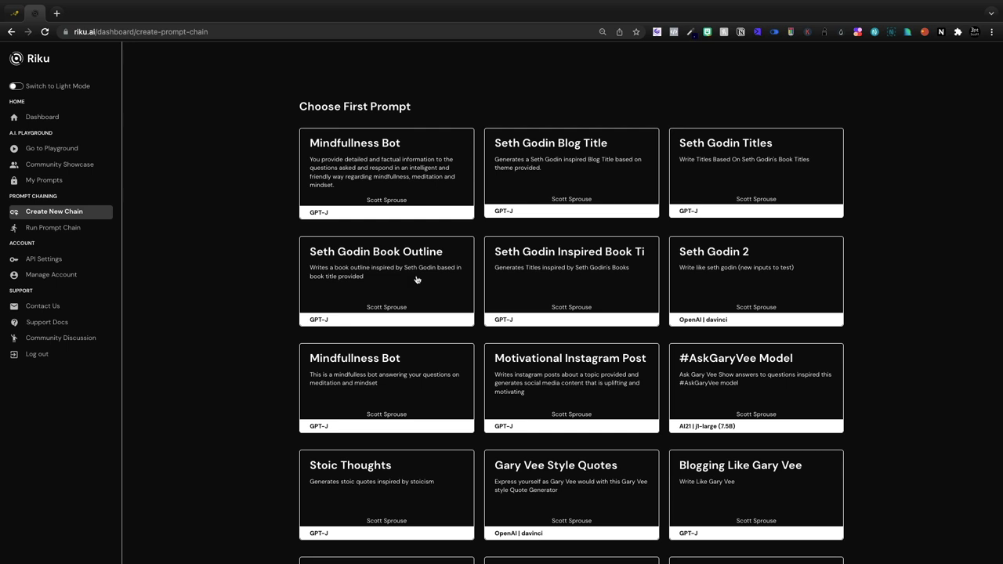
mouse_move(651, 241)
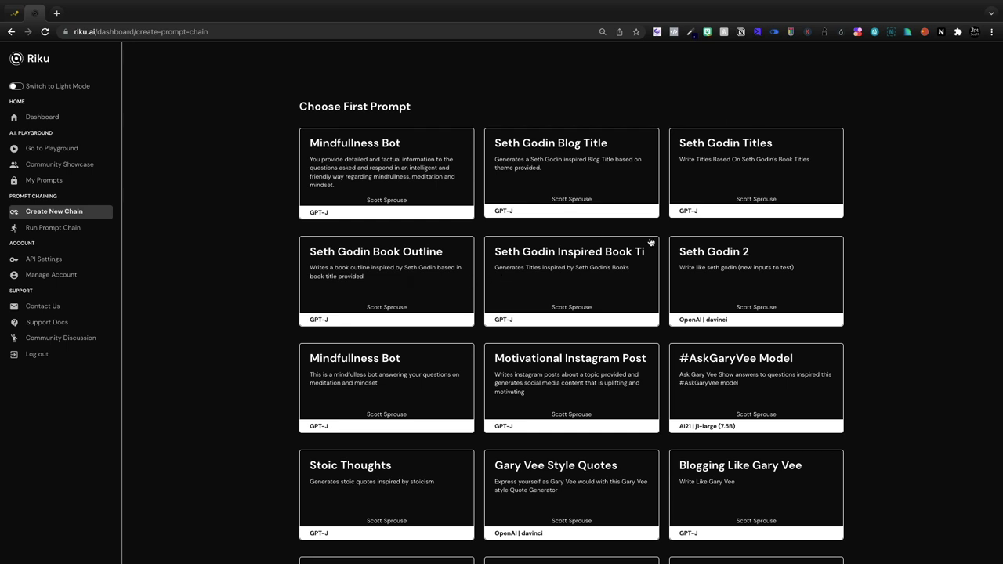
mouse_move(566, 166)
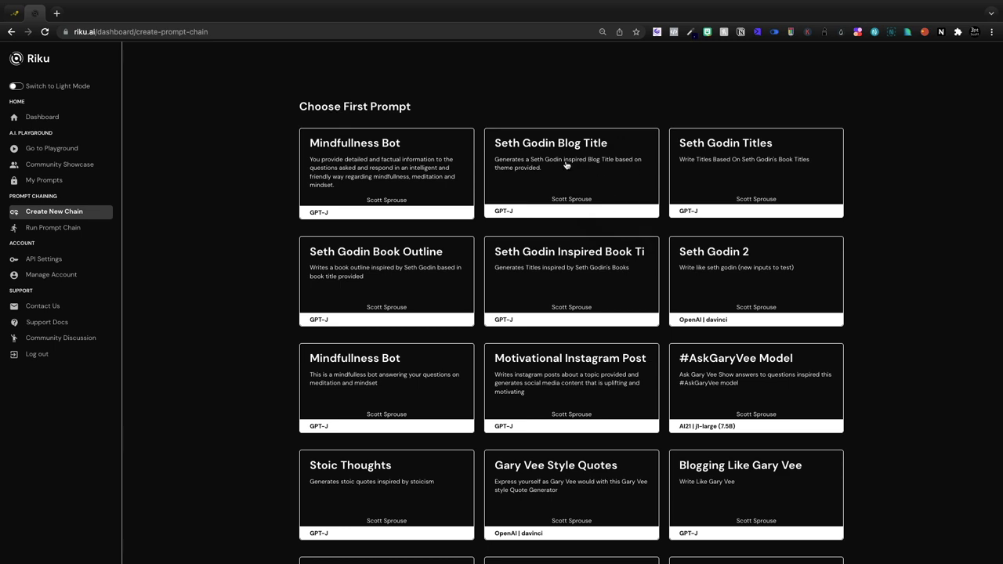
click(571, 171)
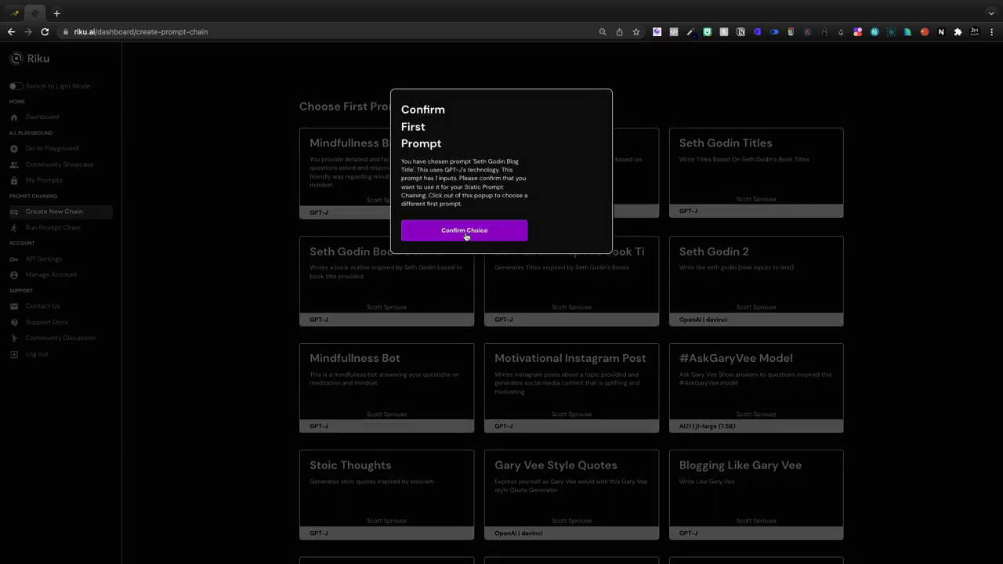
click(464, 229)
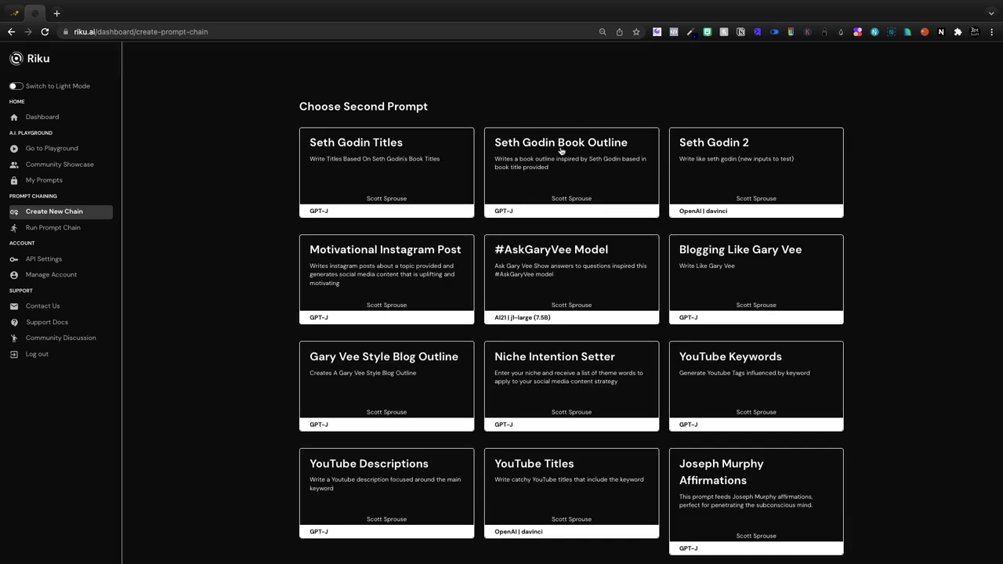
Step: Add Seth Godin Book Outline, Seth Godin 2 and Seth Godin Titles, then save the five-prompt chain
click(561, 172)
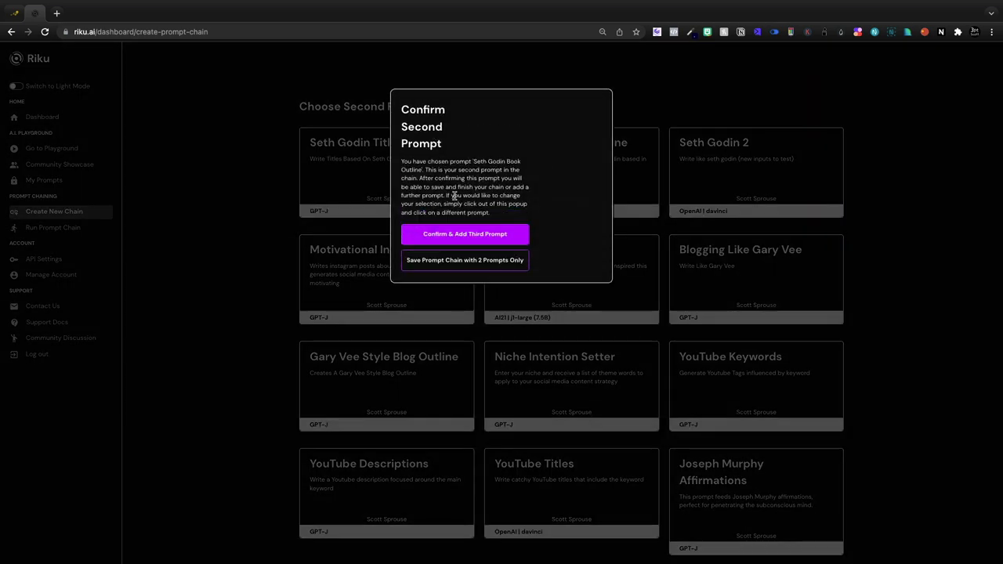
click(465, 233)
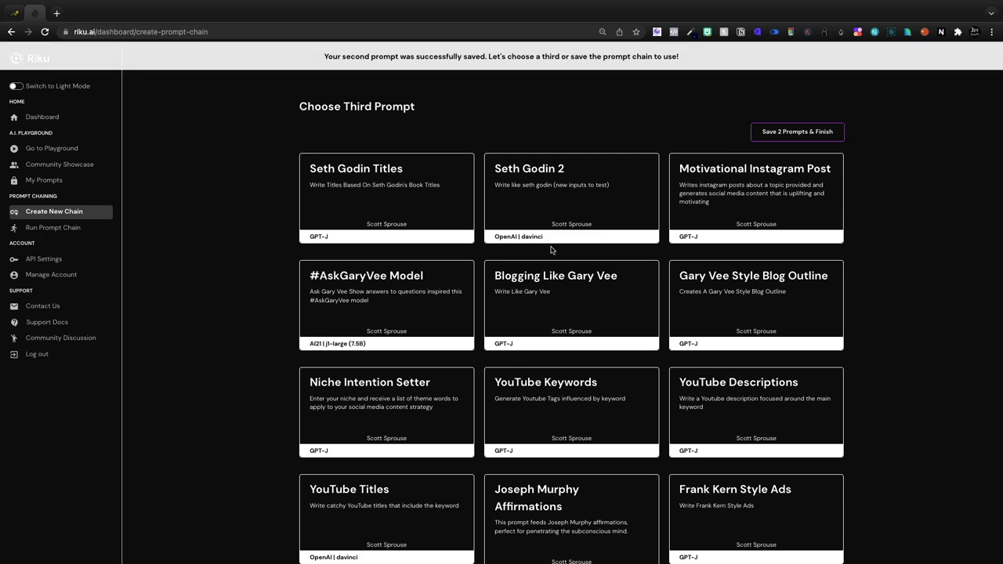
scroll(down, 3)
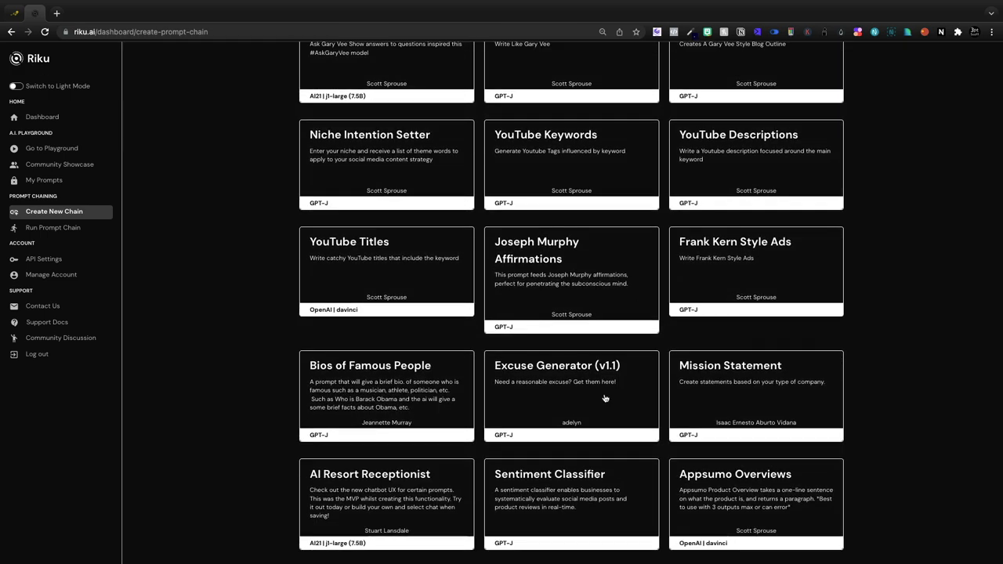
scroll(up, 3)
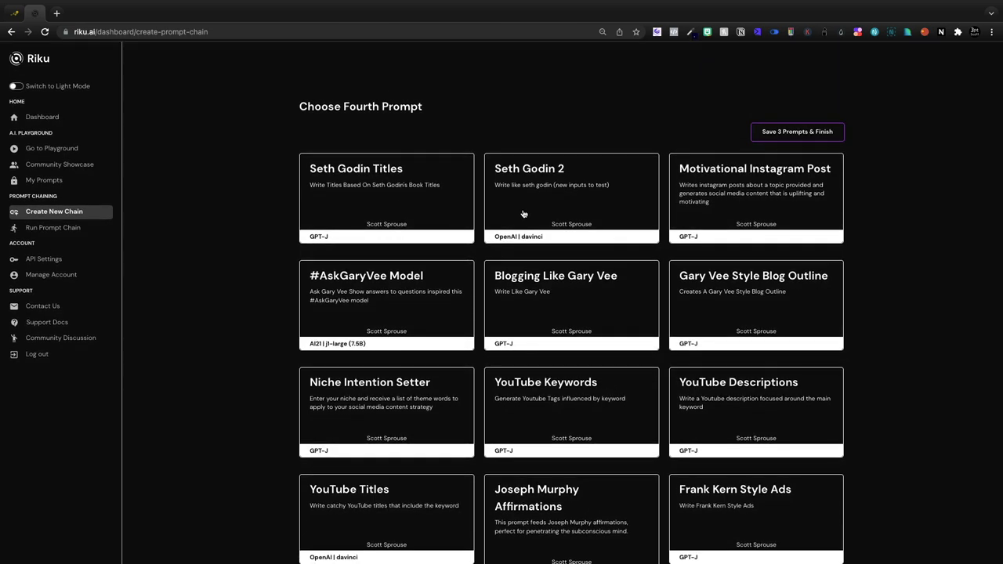
click(571, 196)
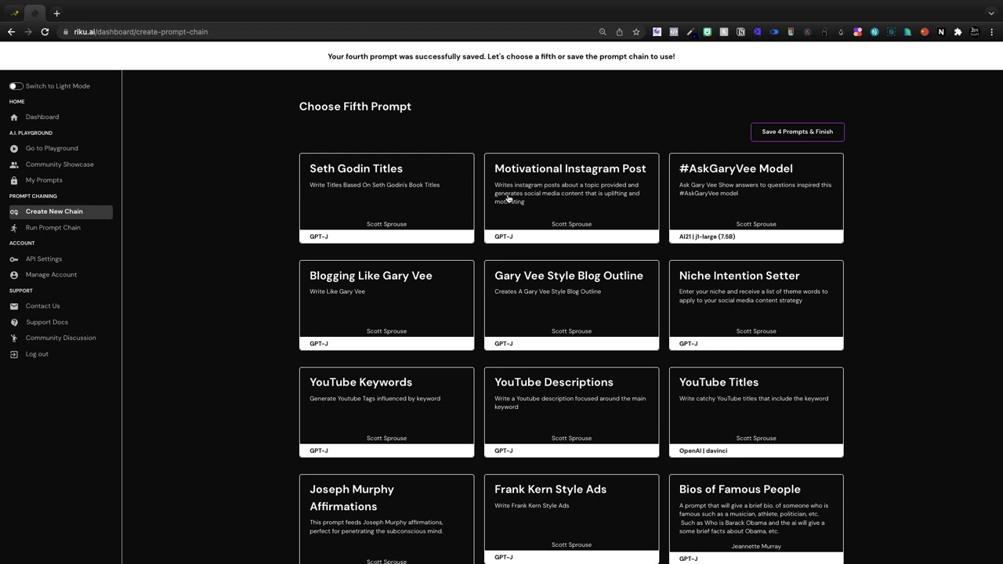
click(387, 195)
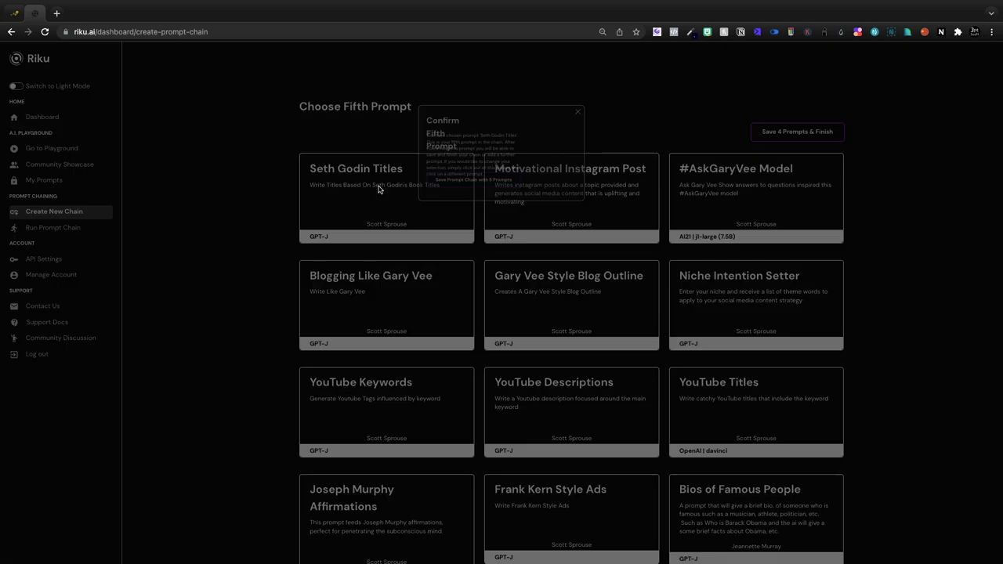
click(464, 233)
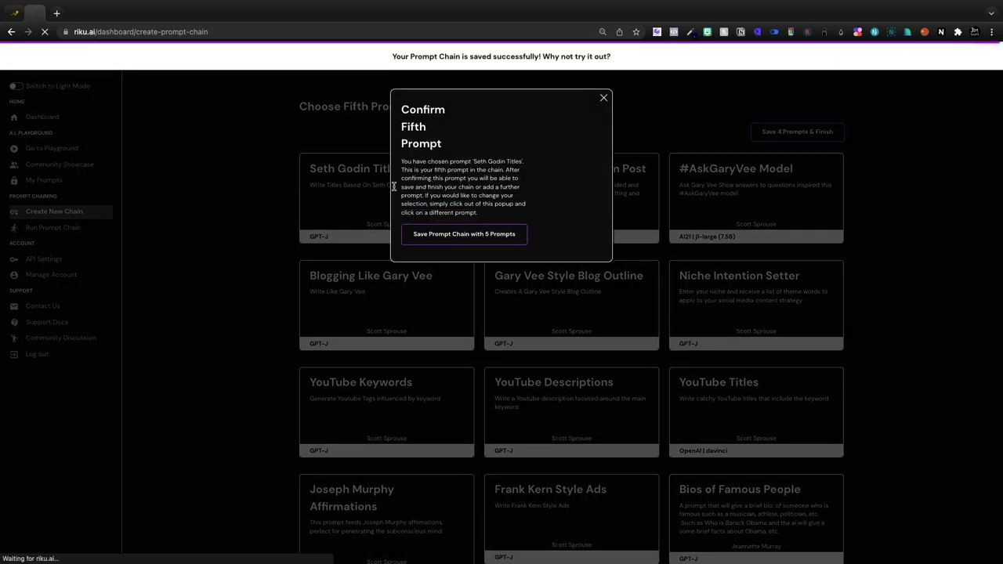
Step: Run the Seth Godin Book Planning chain with the theme Viral Marketing
click(464, 234)
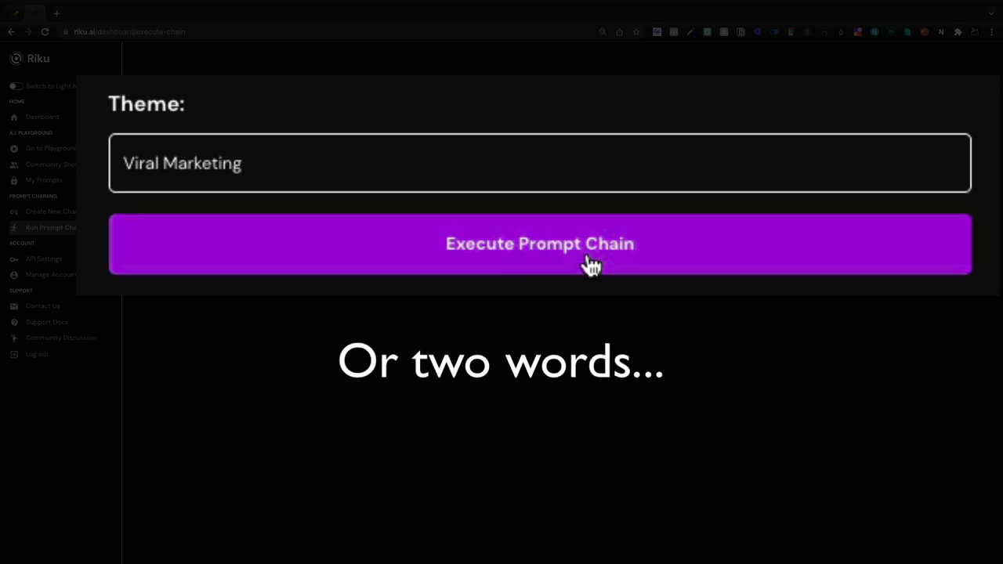
click(539, 243)
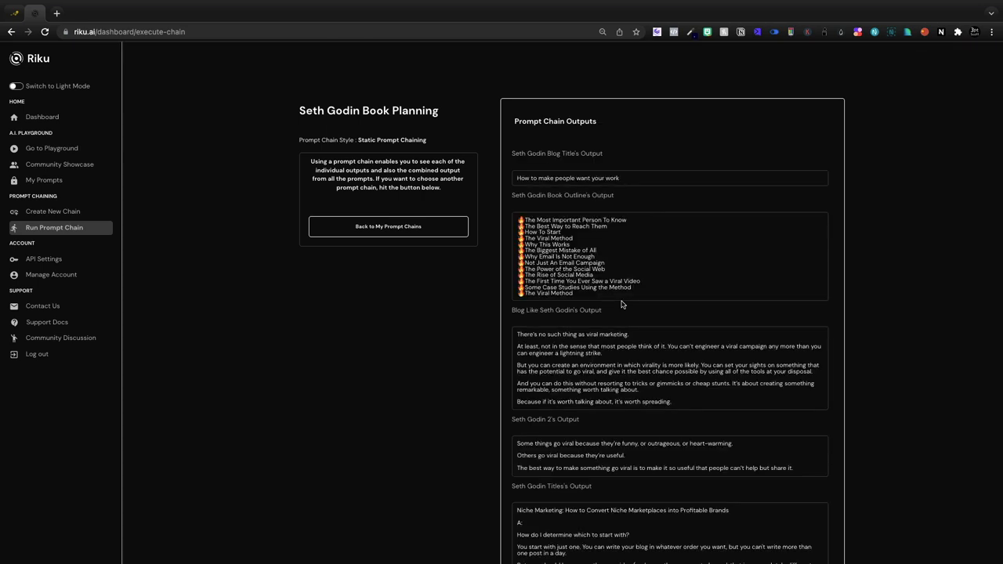
mouse_move(510, 154)
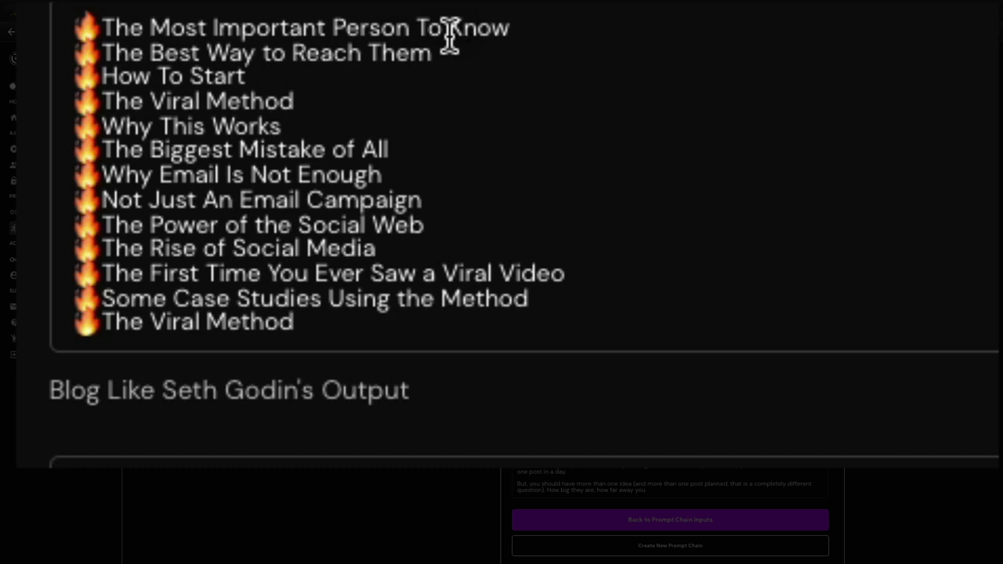
mouse_move(137, 148)
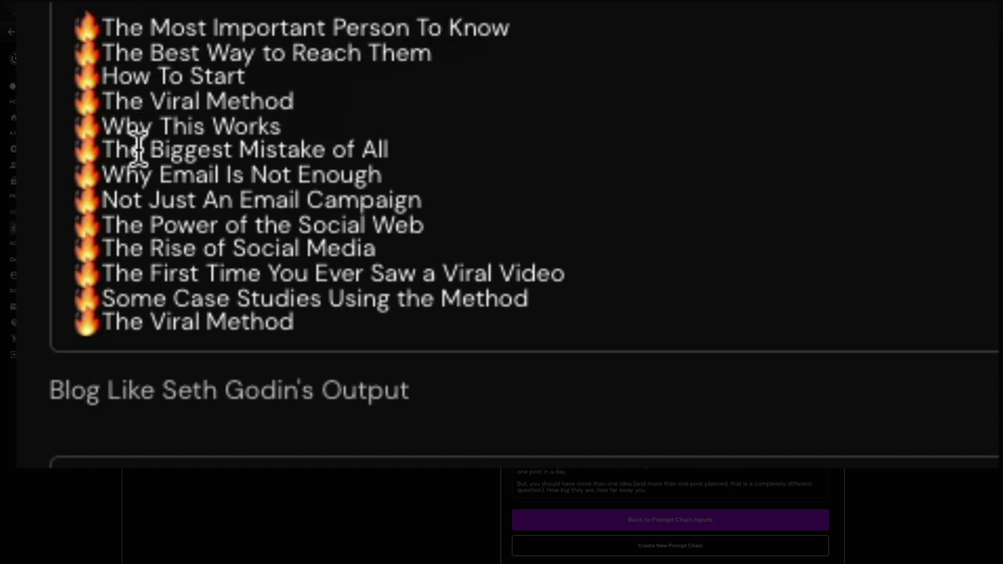
Step: Scroll through the Viral Marketing chain outputs
scroll(down, 3)
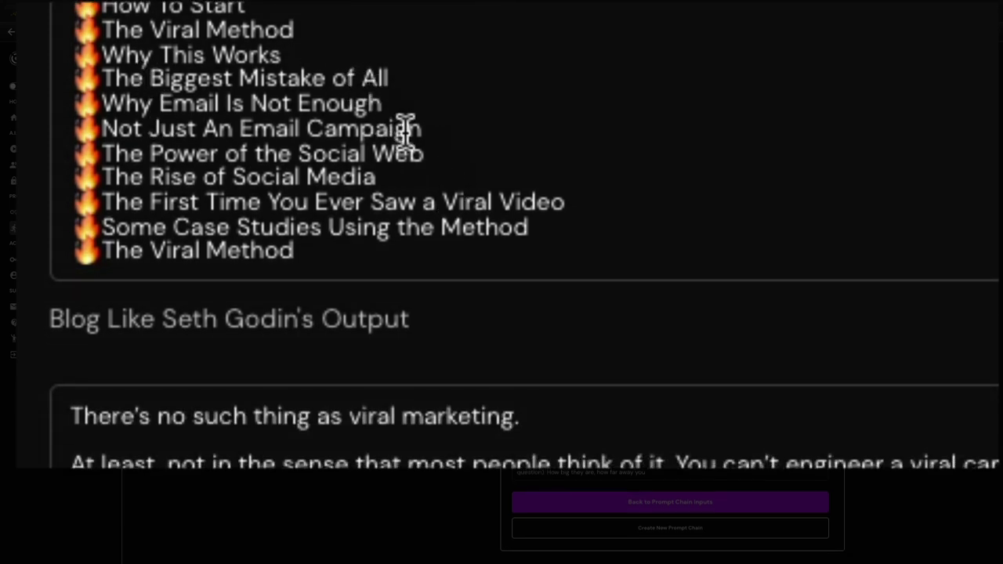
scroll(down, 3)
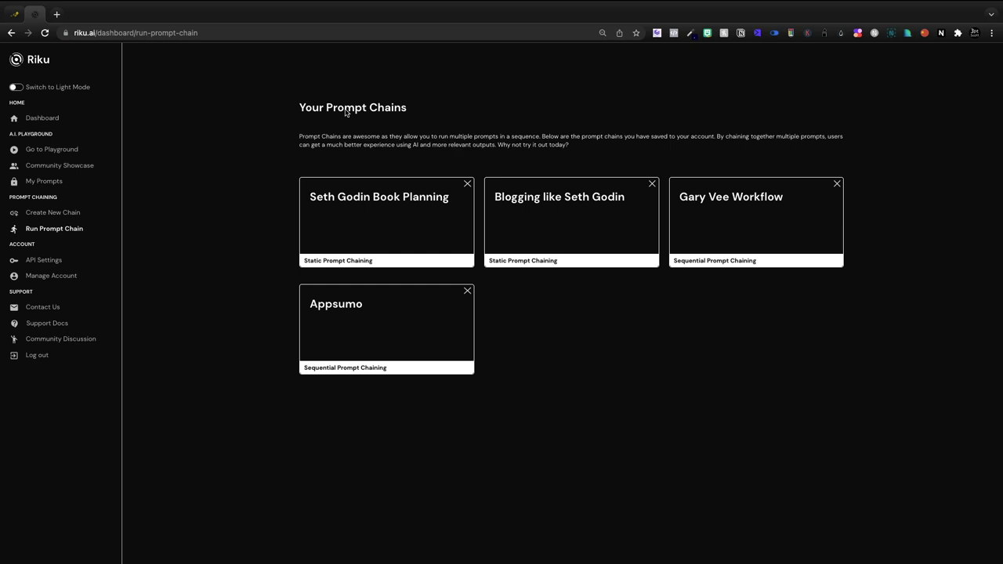
mouse_move(668, 339)
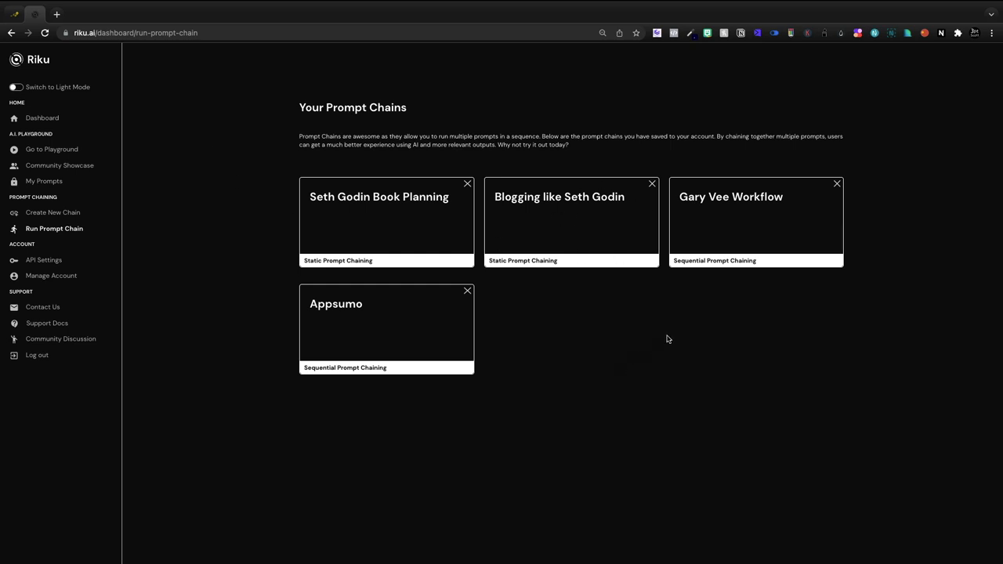
mouse_move(423, 304)
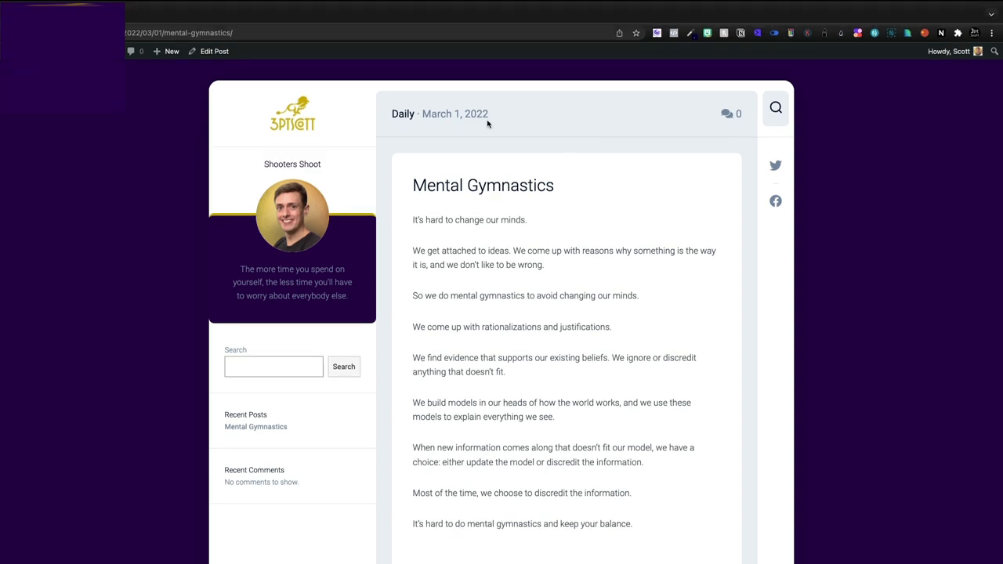
scroll(down, 3)
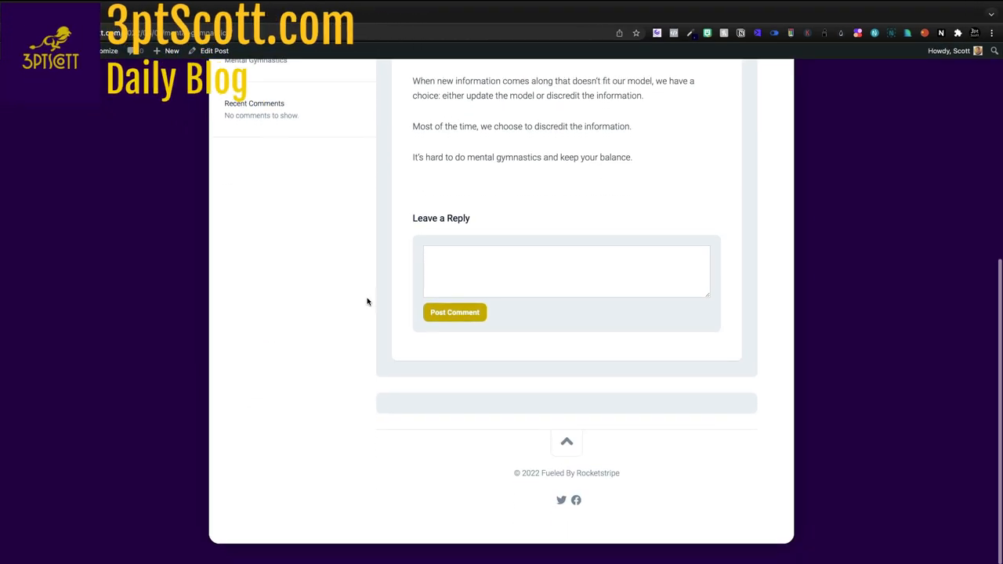
scroll(up, 3)
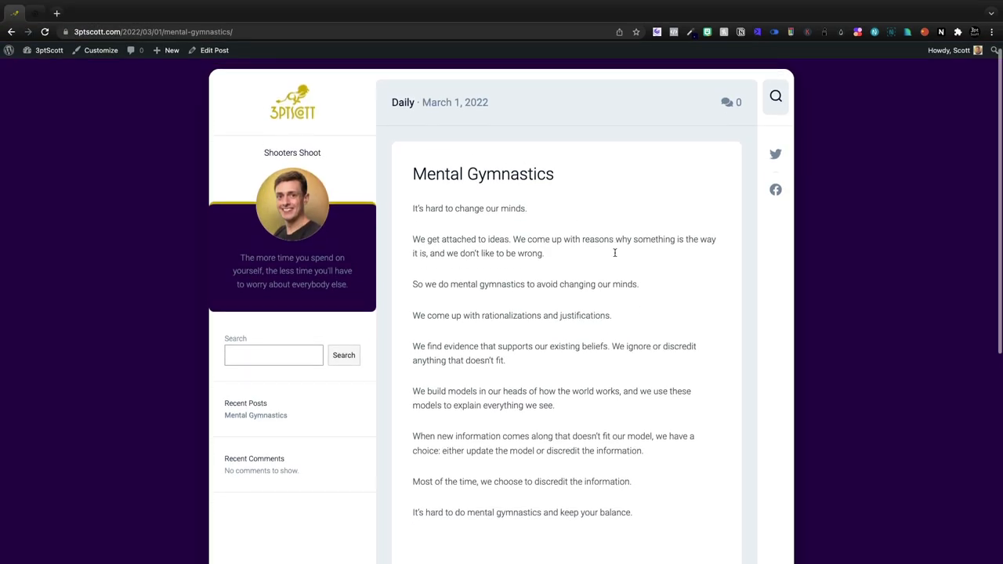
scroll(down, 3)
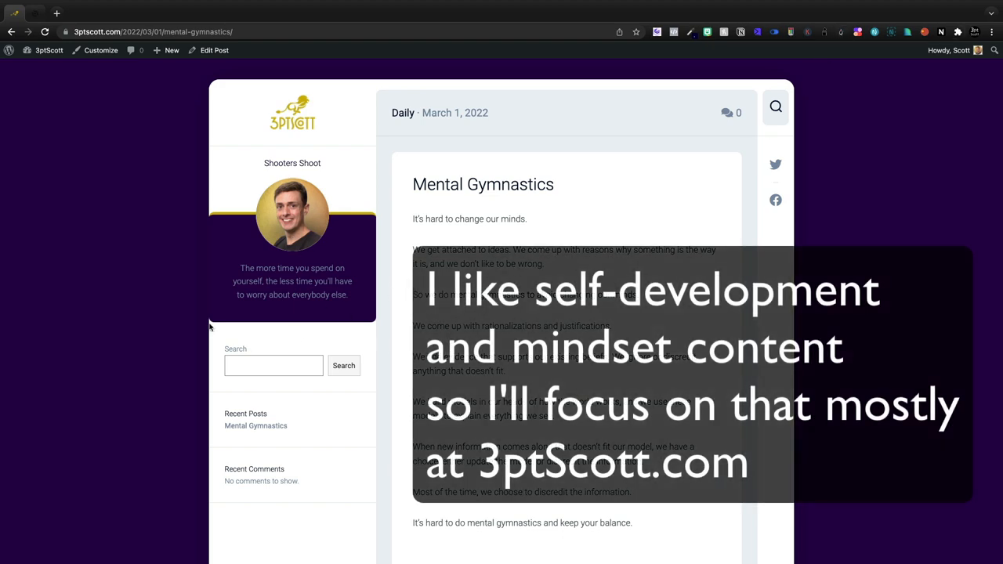
scroll(down, 3)
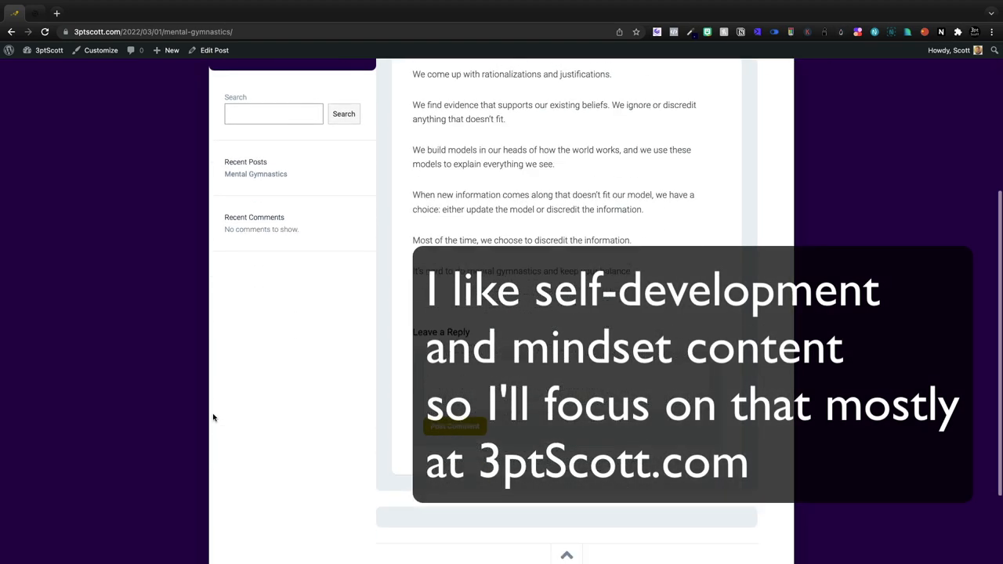
scroll(up, 3)
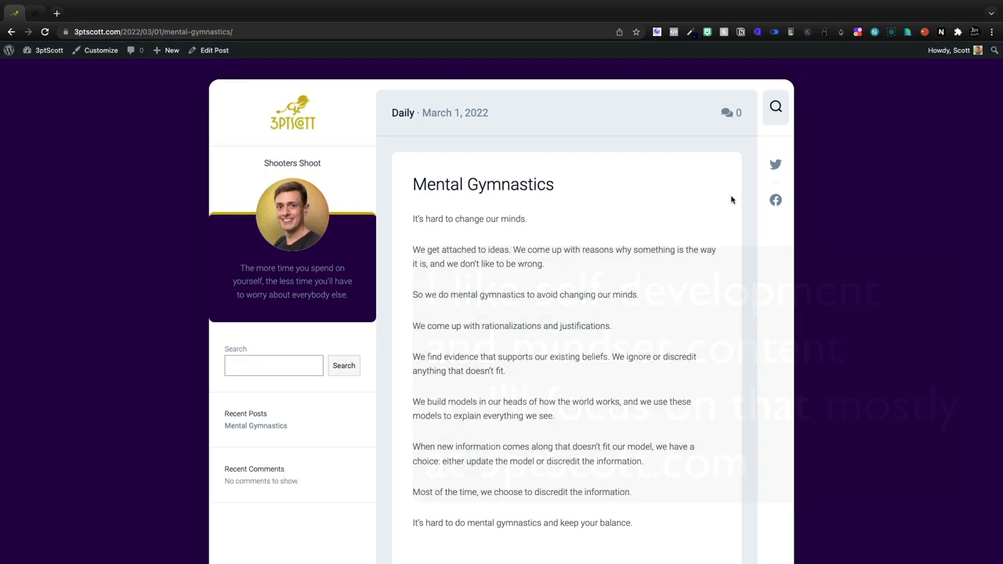